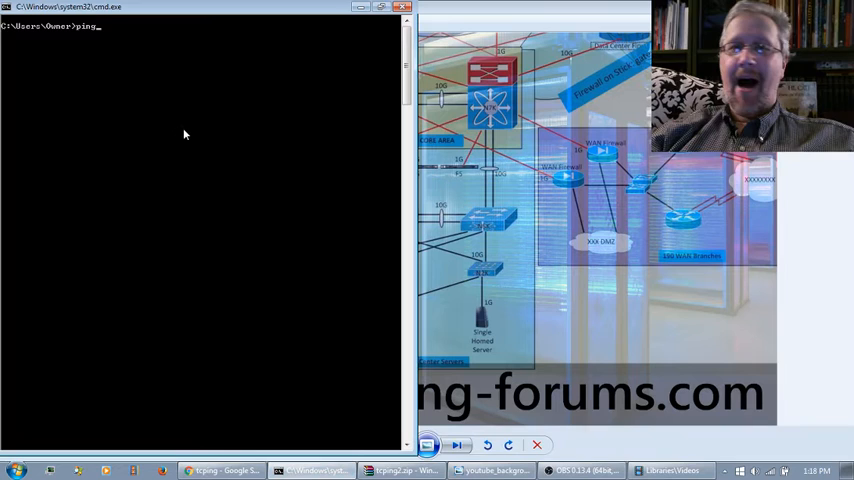
Step: Run ping8.8.8.8 without a space, get the 'not recognized' error, and begin retyping ping
type("8")
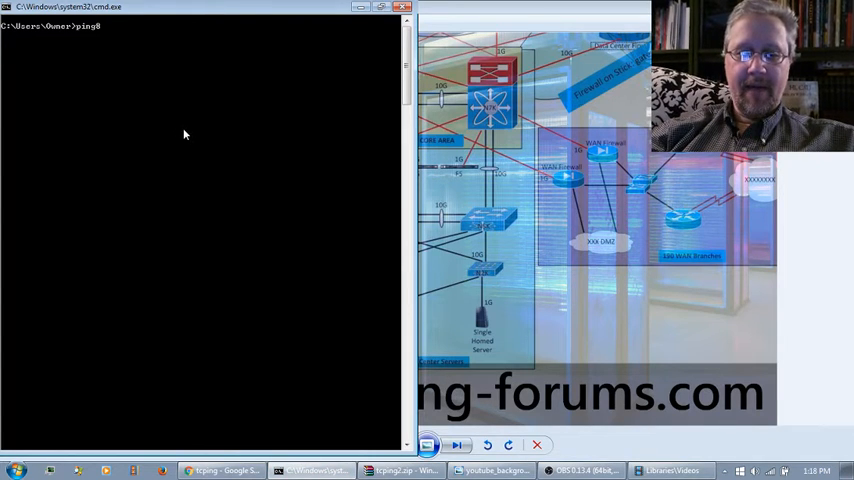
type(".8.8.8")
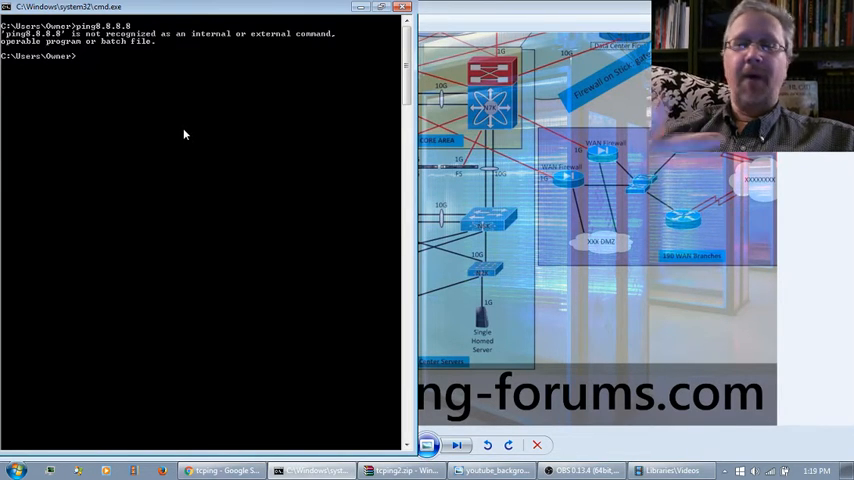
type("pi")
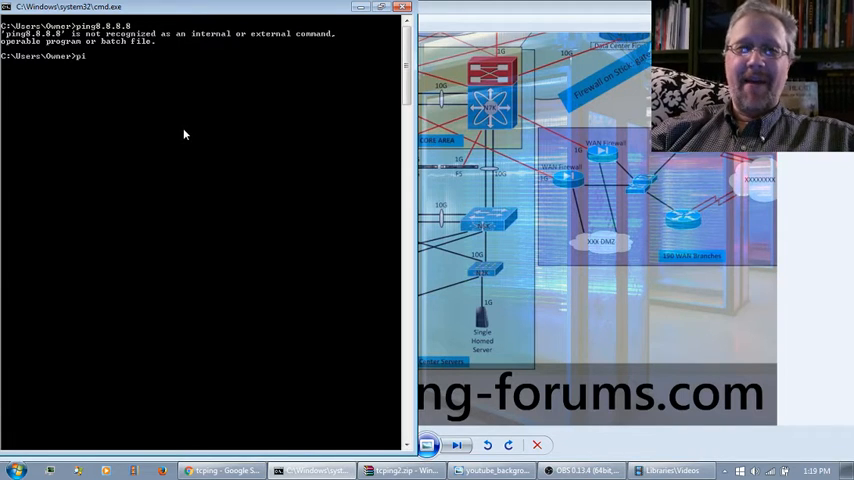
Step: Run ping 8.8.8.8 and confirm four replies with zero packet loss
type("ng 8.8.8.8")
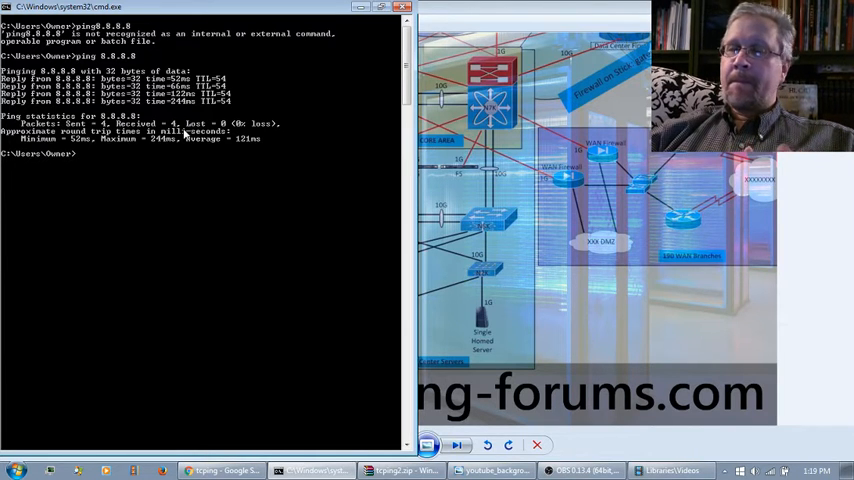
Step: Run ping 10.1.1.1, which times out on every request with 100% loss
type("p")
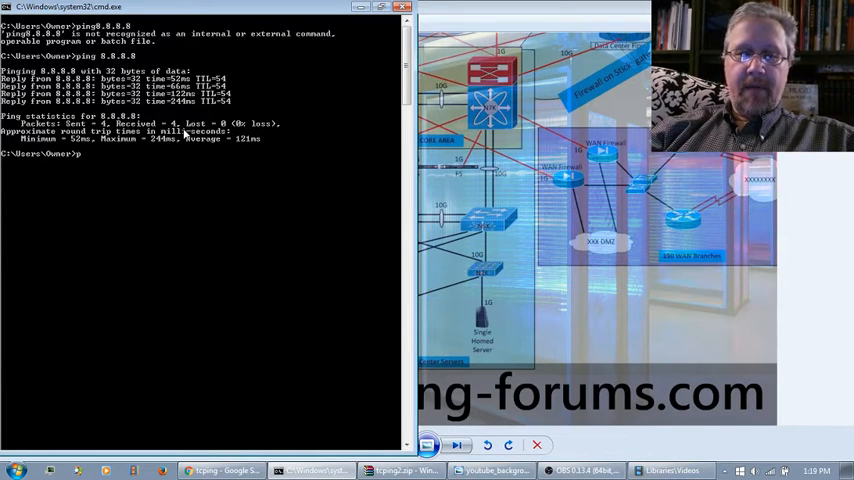
type("10.1.1.1")
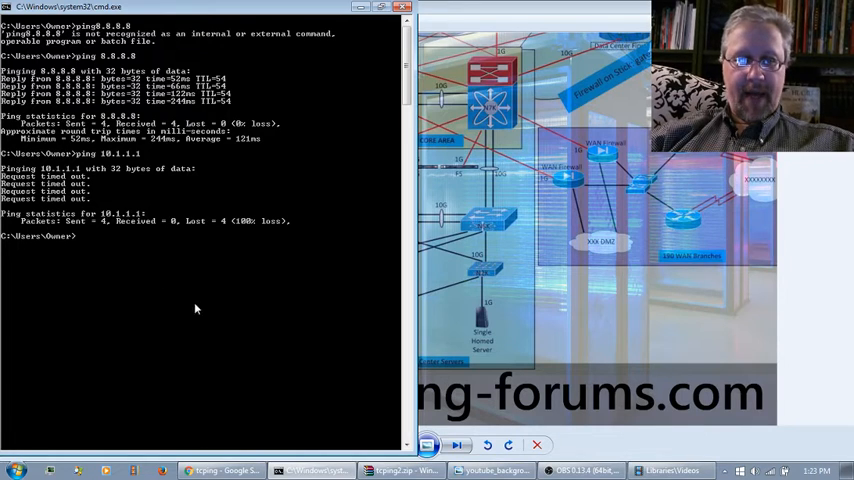
Step: View the Google results for tcping, then bring the cmd.exe window back to the front
left_click(218, 470)
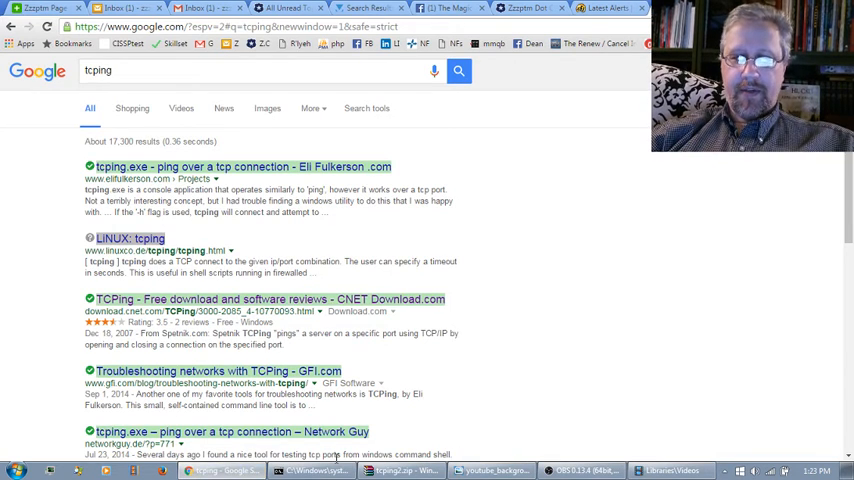
left_click(310, 464)
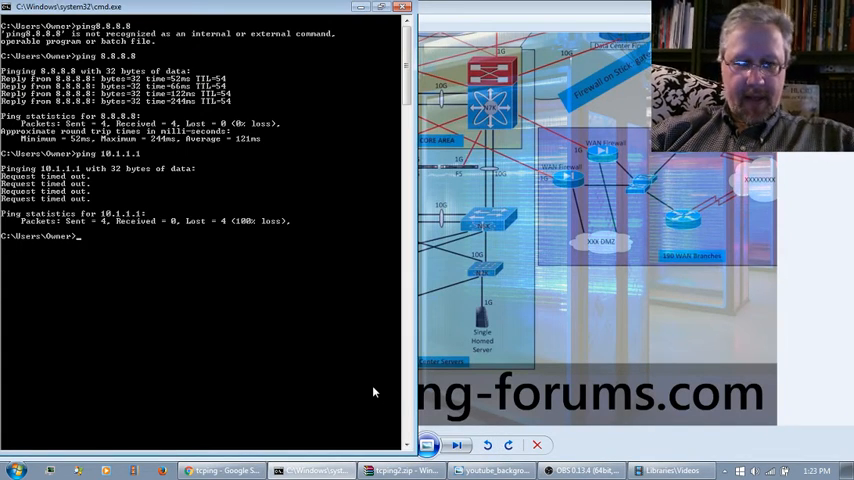
Step: Run tcping 8.8.8.8 53 for four successful probes, then begin the port 54 test
type("tcping")
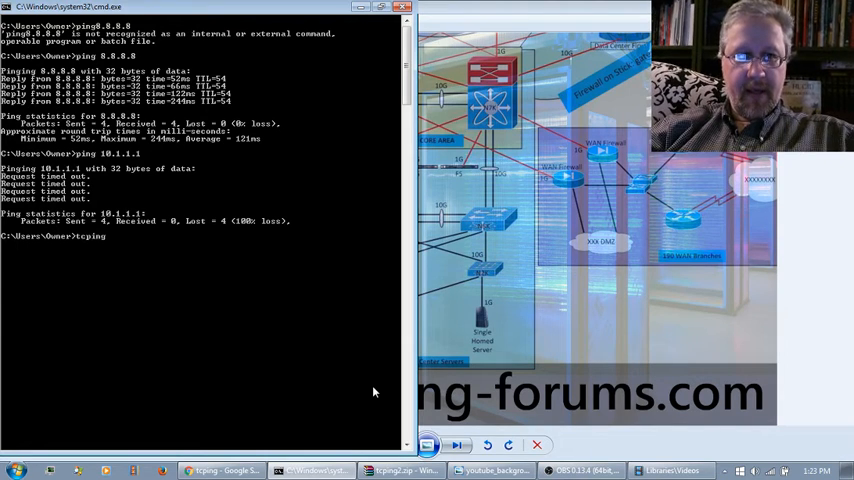
type("8.8.8.8")
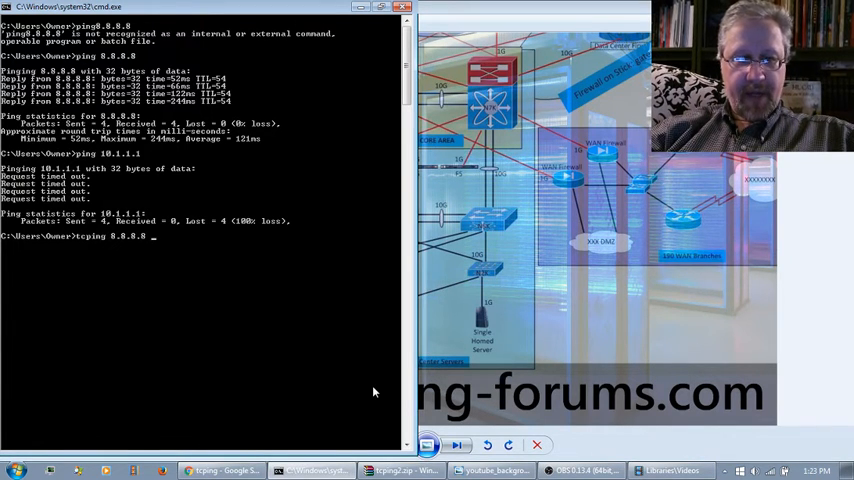
type("53")
type("tcping 8.8.8.8 5")
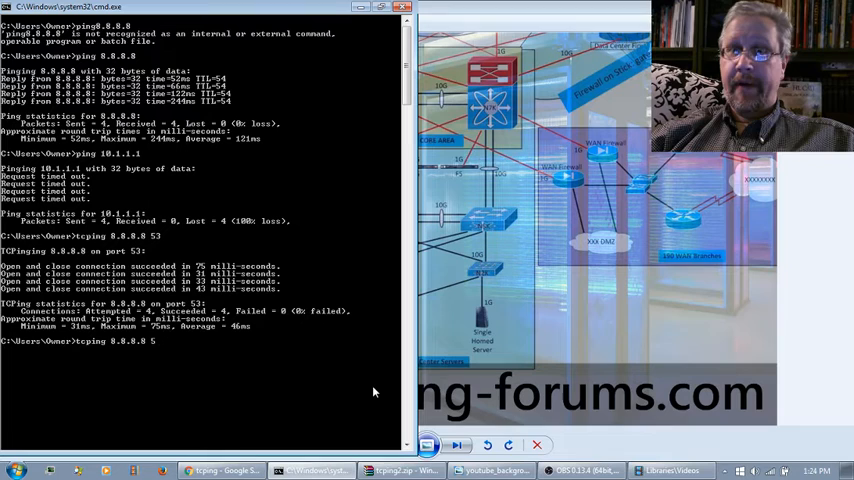
type("4")
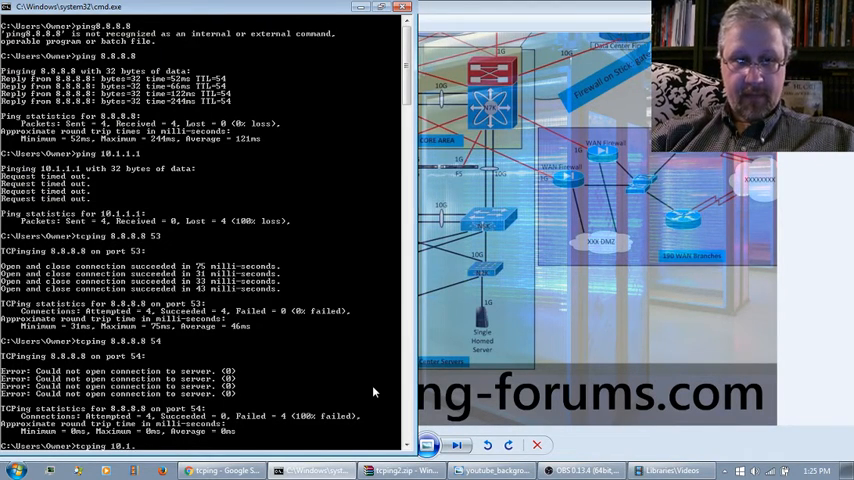
Step: Run tcping 8.8.8.8 54 with all four probes failing, then enter tcping 10.1.1.1 53
type("tcping 10.1.1.1")
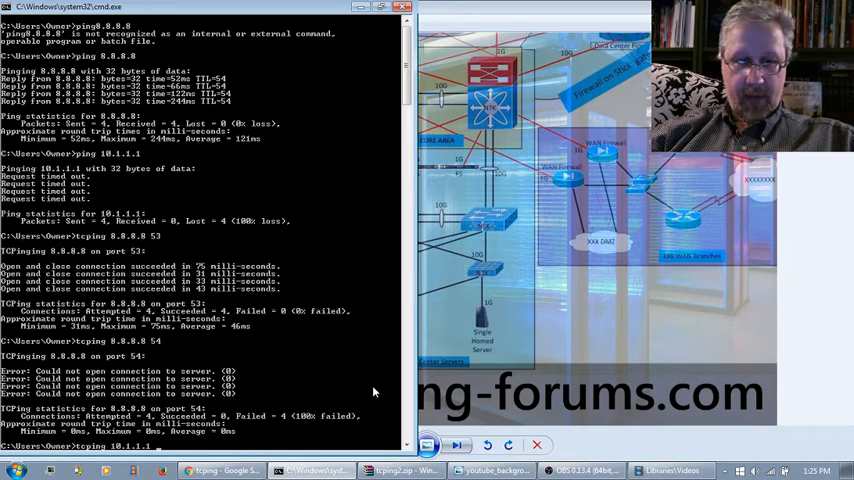
type("tcping 10.1.1.1 53")
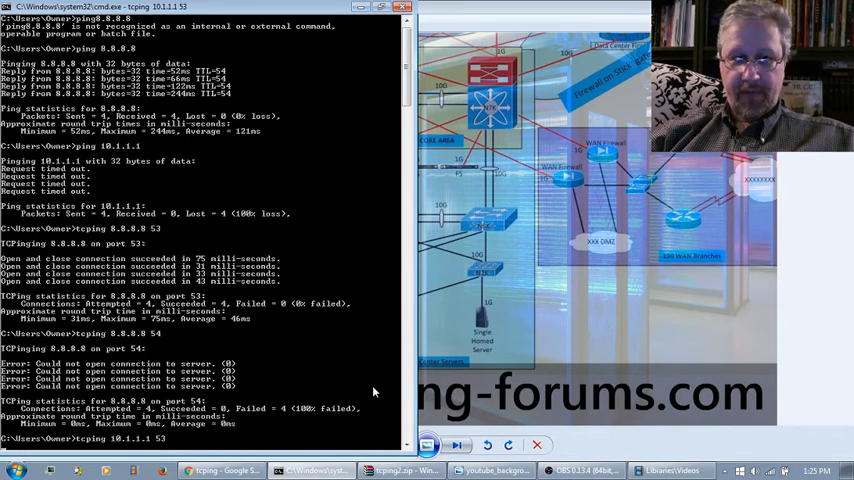